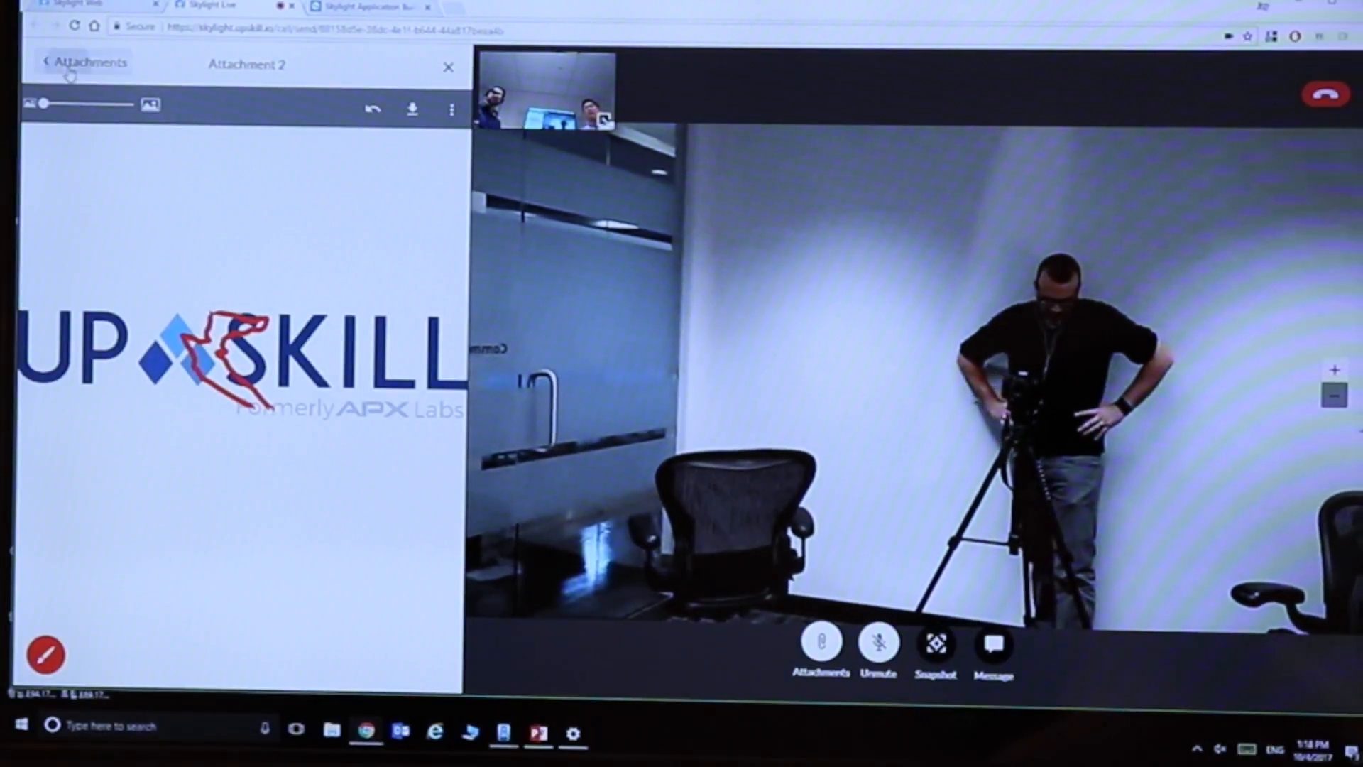
- Return from the annotated attachment to the call's attachments list before switching to the Builder
left_click(54, 63)
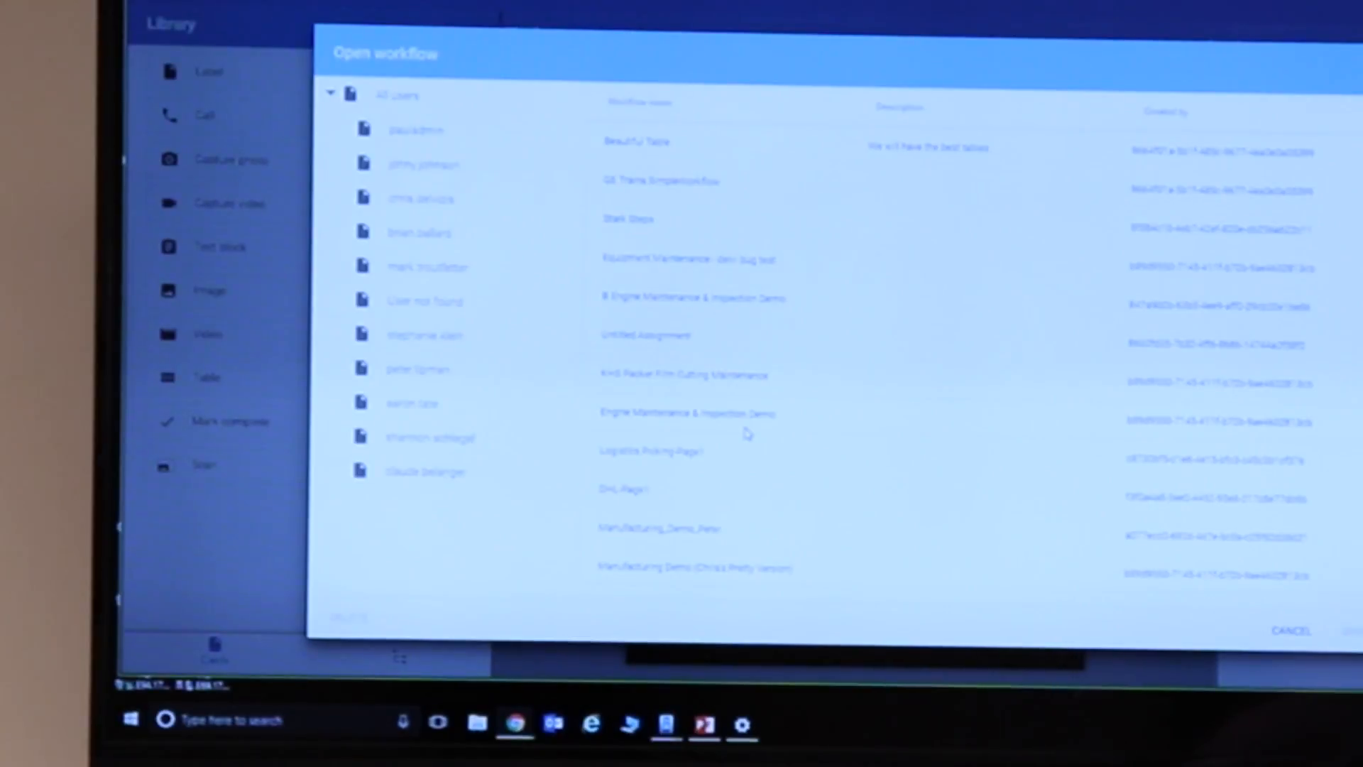
- Load the Engine Maintenance & Inspection Demo and preview its second Text block card ('Previous page')
left_click(693, 412)
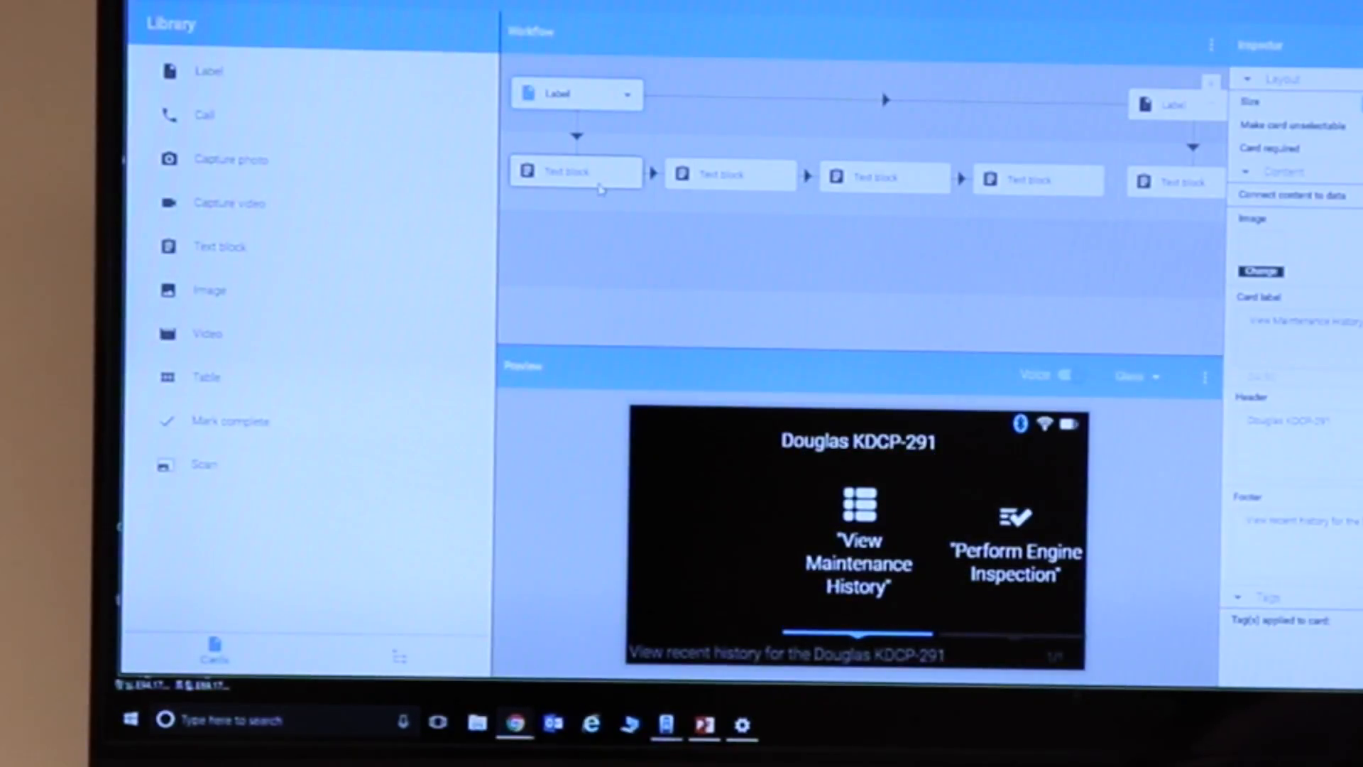
mouse_move(1056, 582)
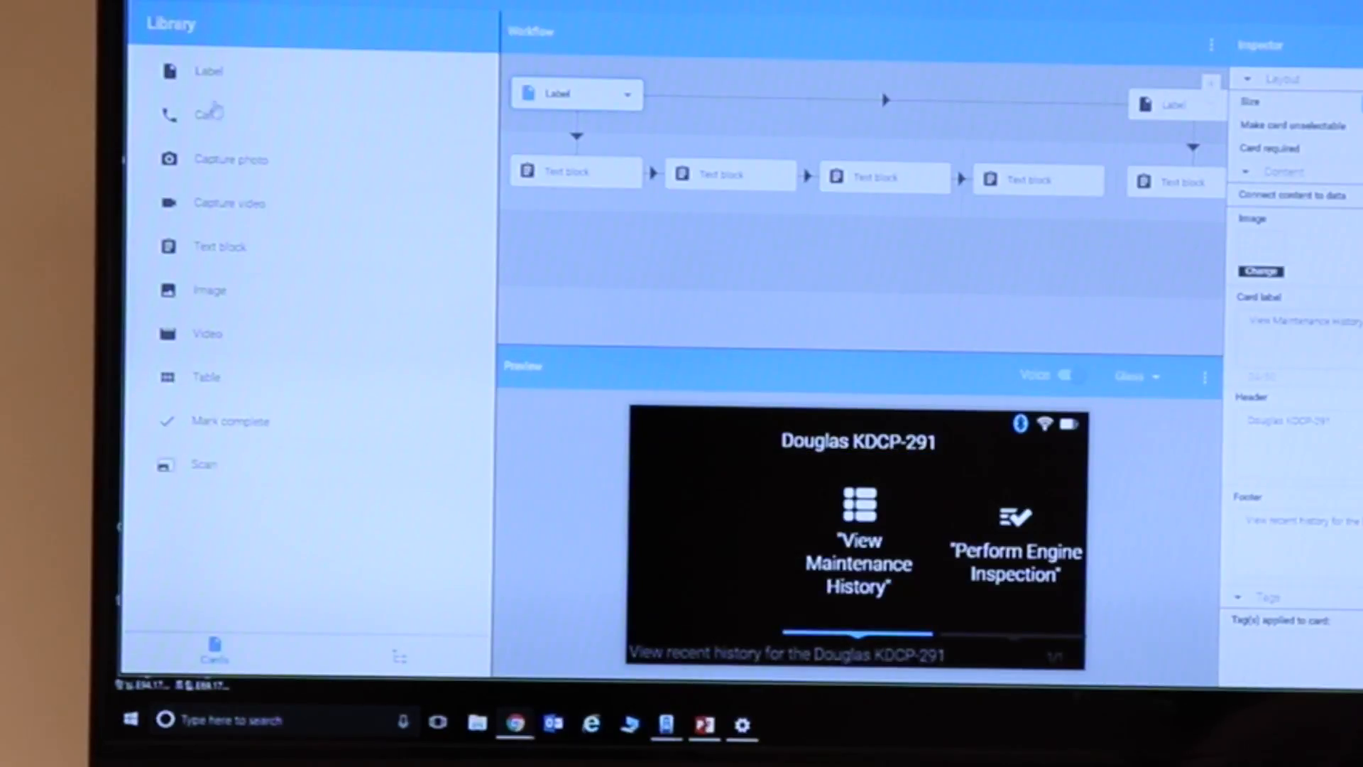
left_click(733, 174)
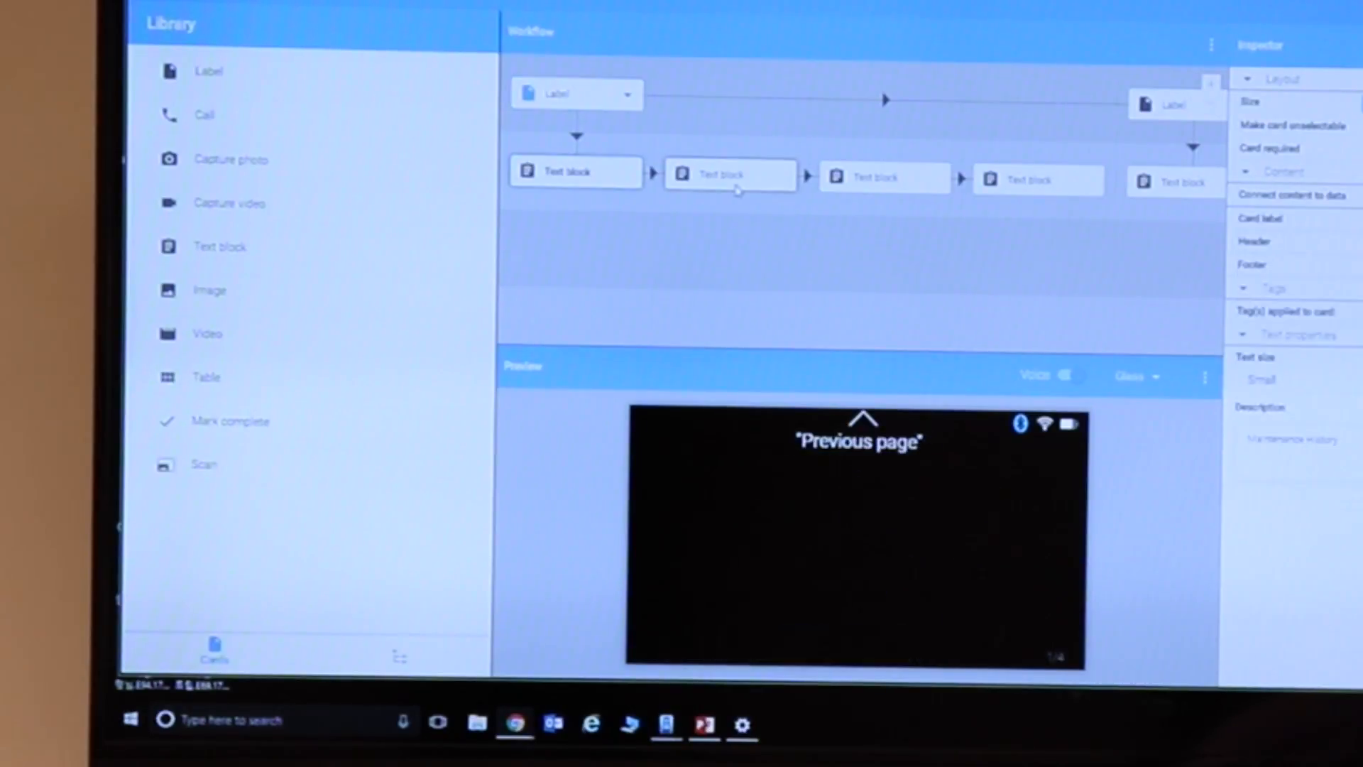